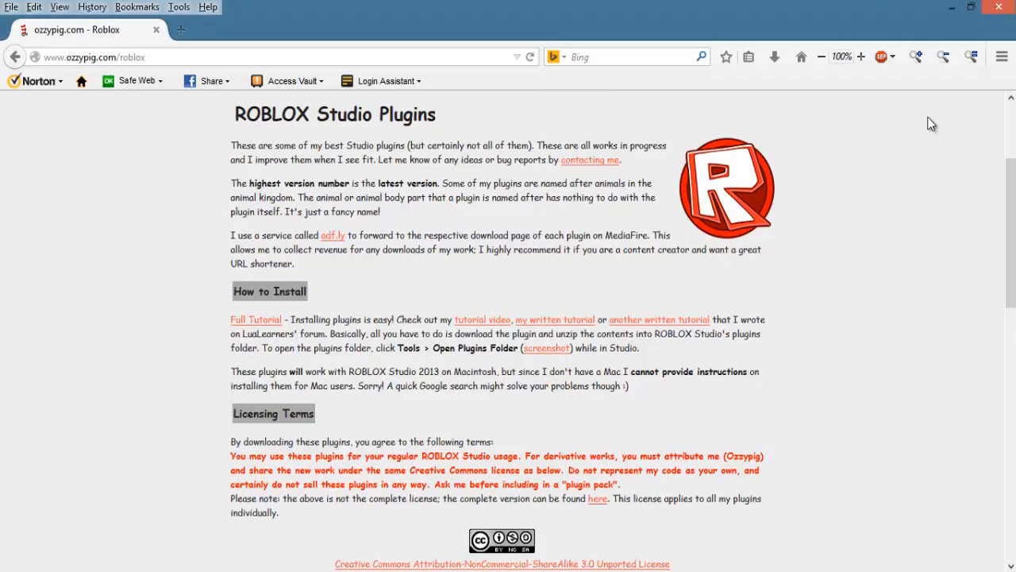
- Expand the Flamingo Cutscene Creator section on the ozzypig.com Roblox plugins page
scroll("down", 3)
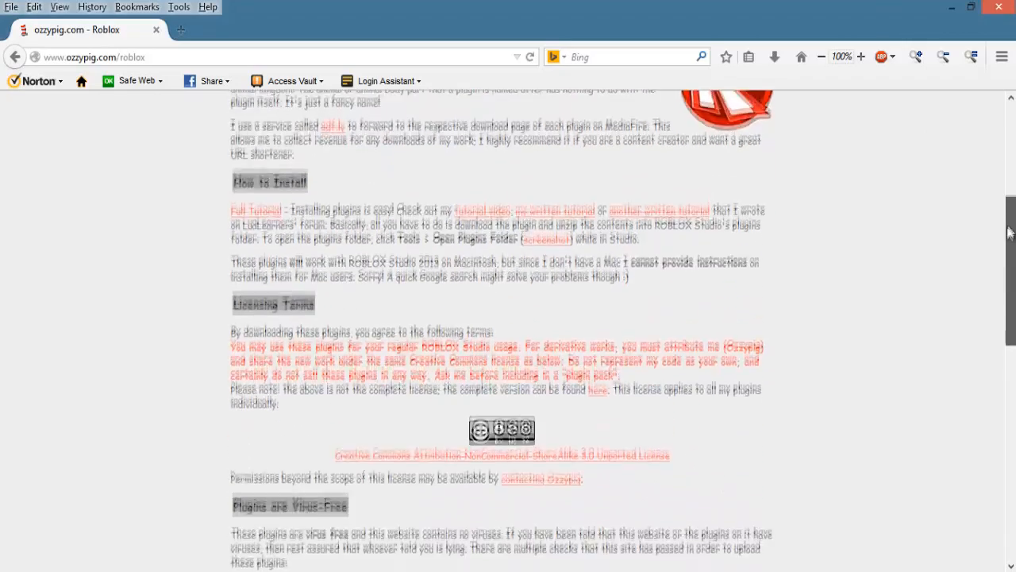
scroll("down", 3)
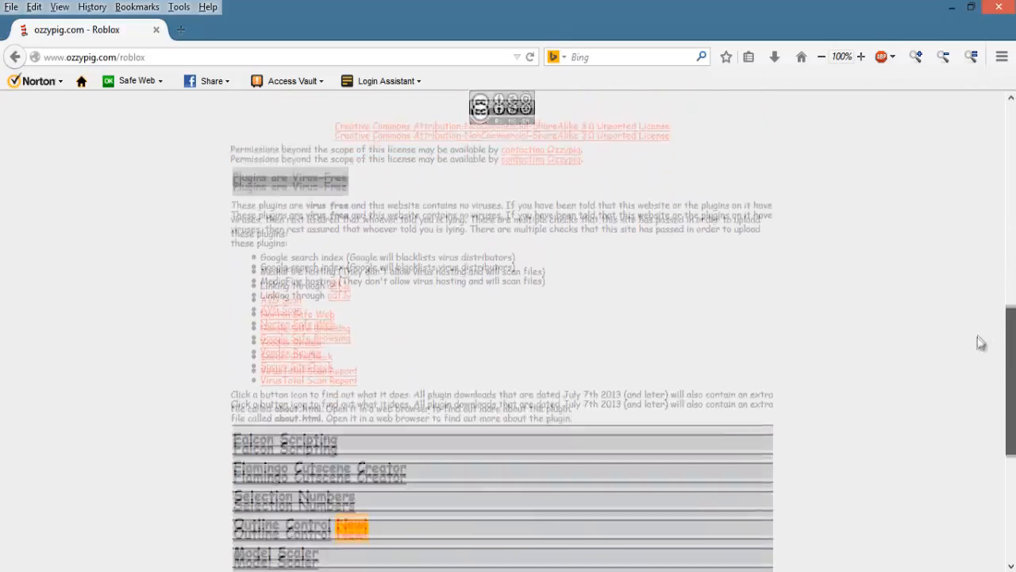
scroll("down", 3)
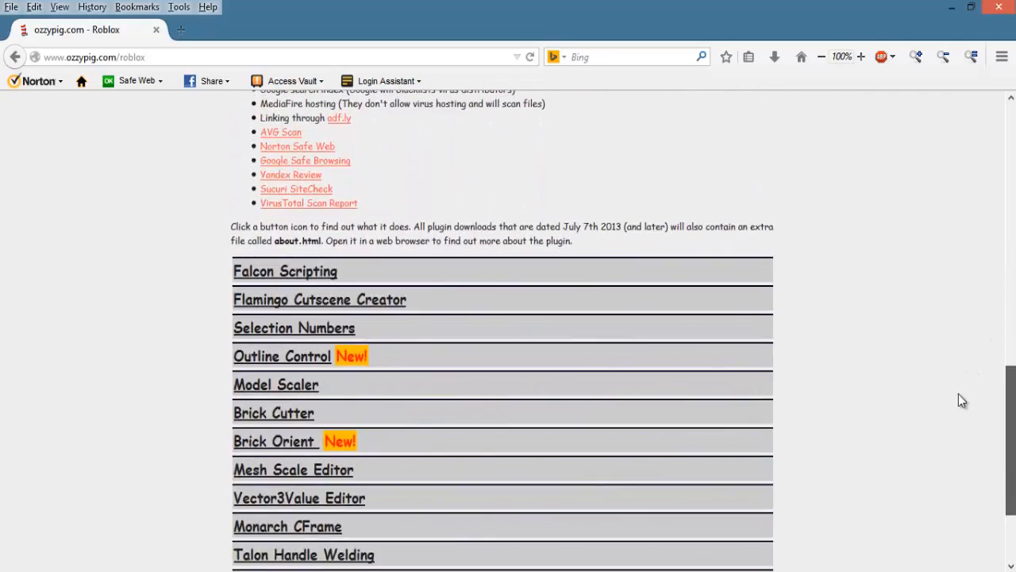
scroll("down", 3)
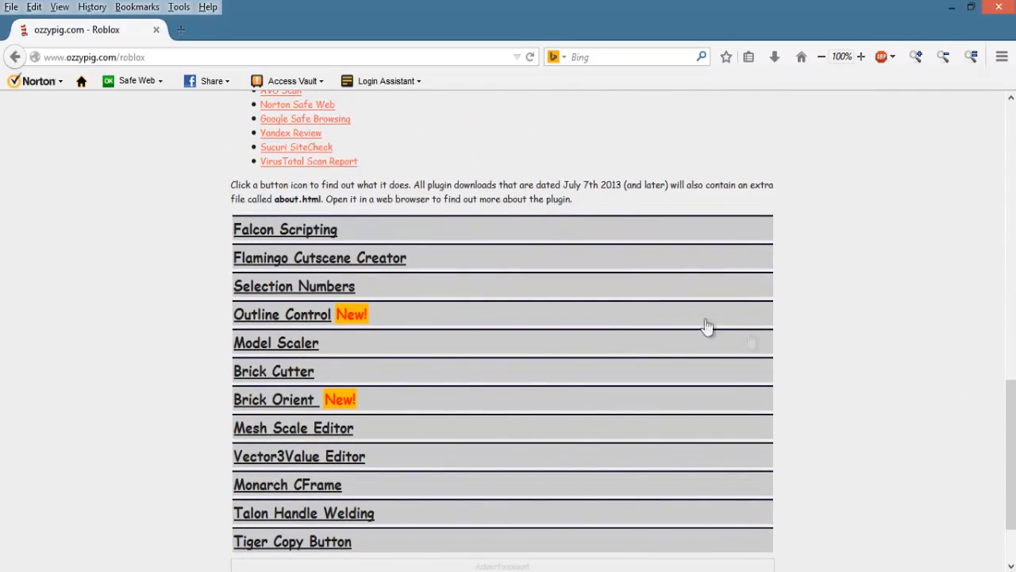
left_click(319, 257)
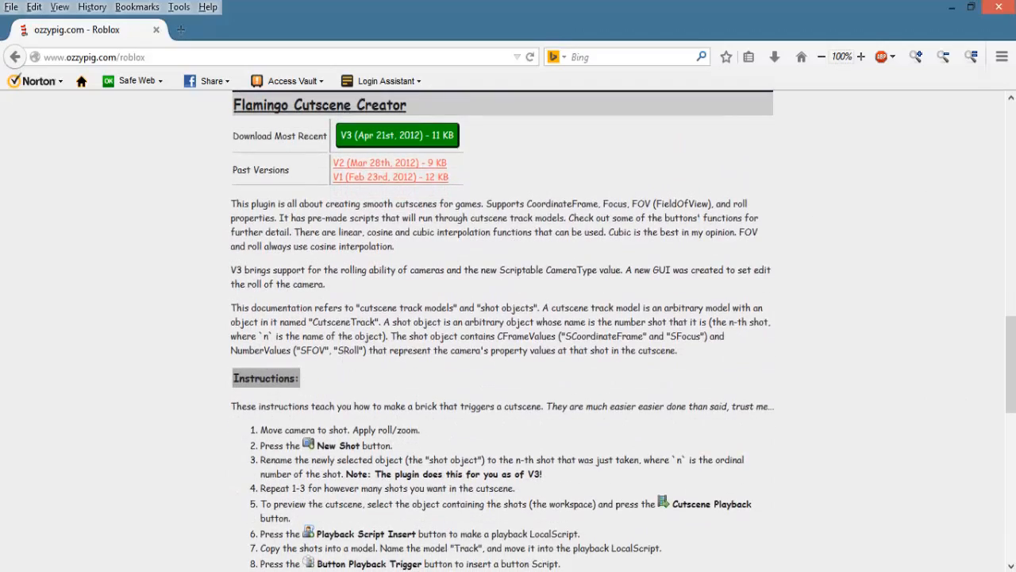
scroll("down", 3)
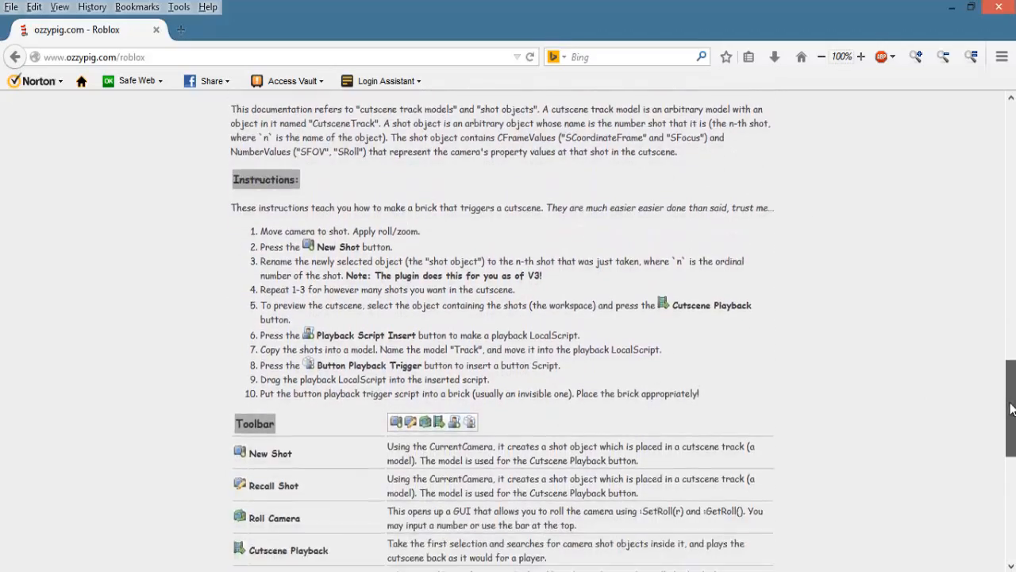
scroll("up", 3)
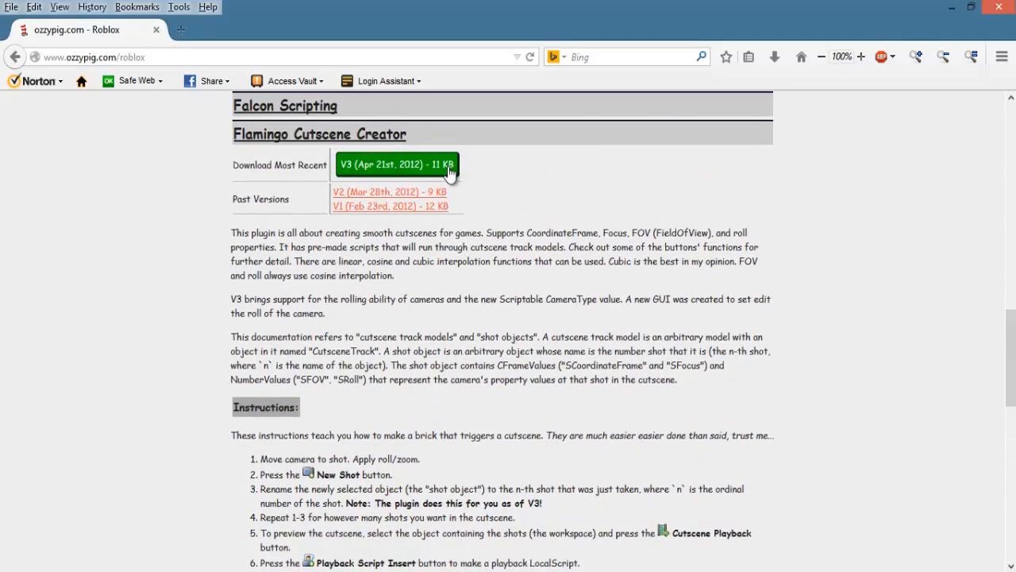
- Download the V3 FlamingoCutsceneCreator_3.zip from MediaFire and save it to the computer
left_click(397, 164)
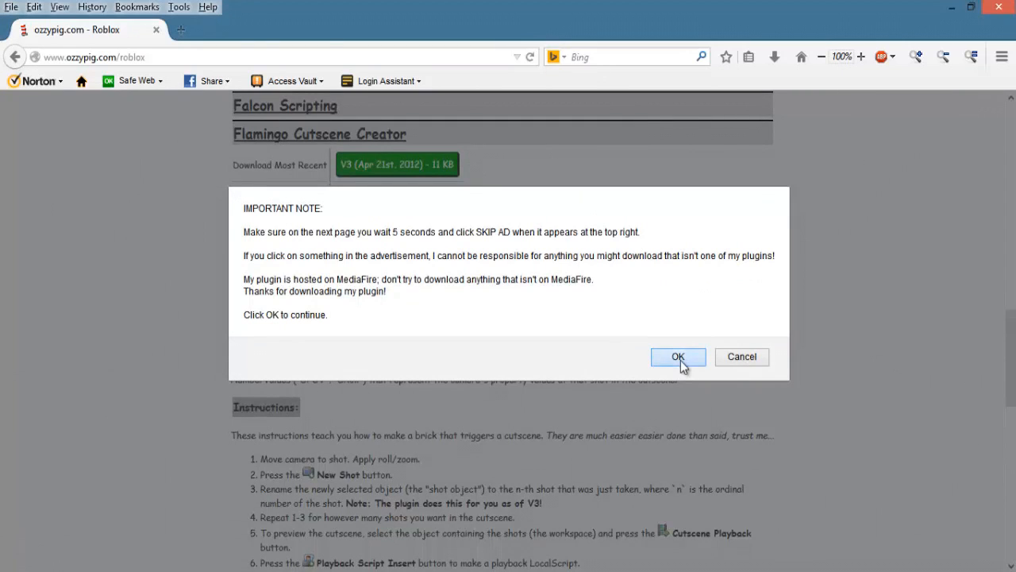
left_click(678, 356)
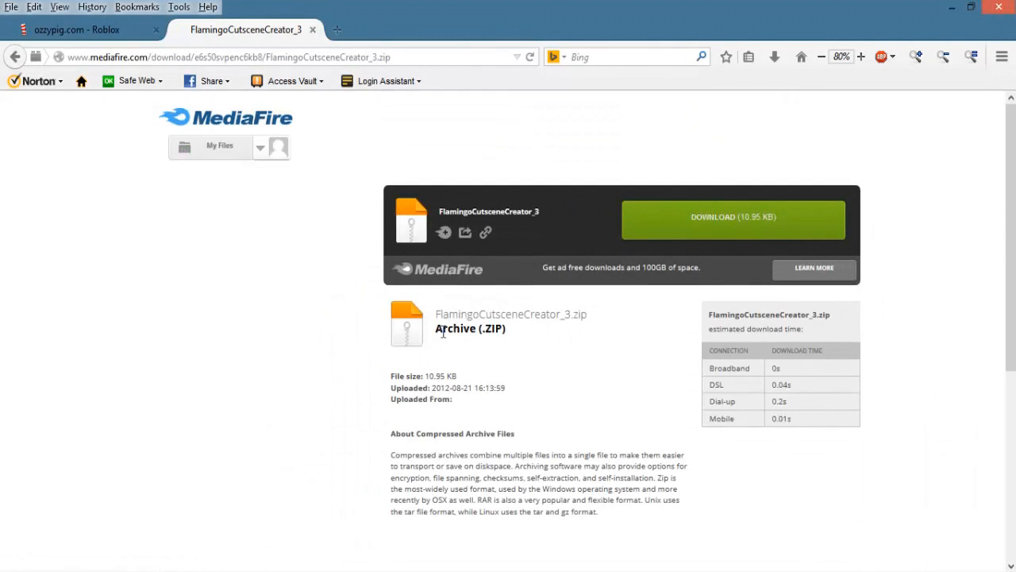
left_click(732, 219)
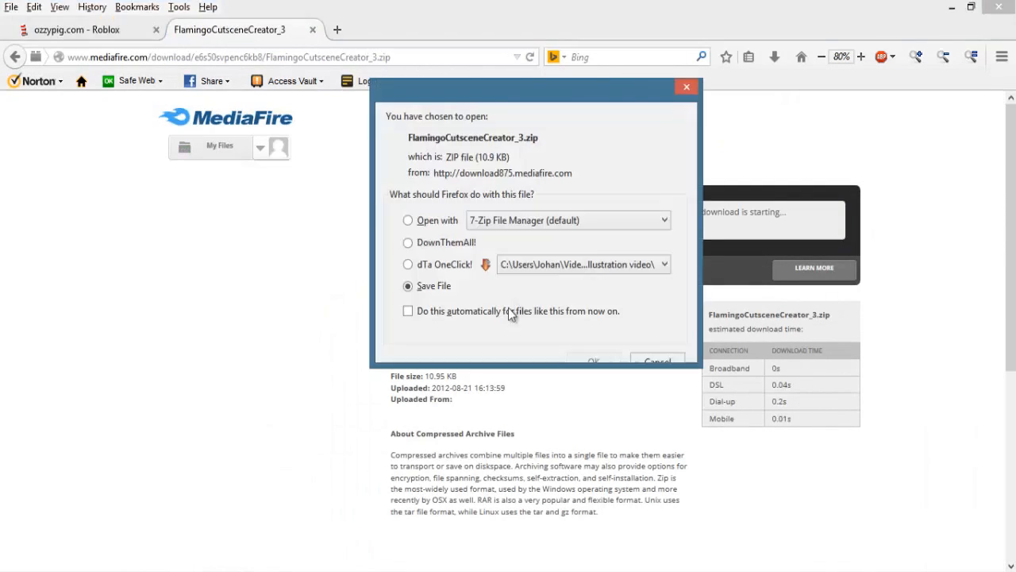
left_click(594, 362)
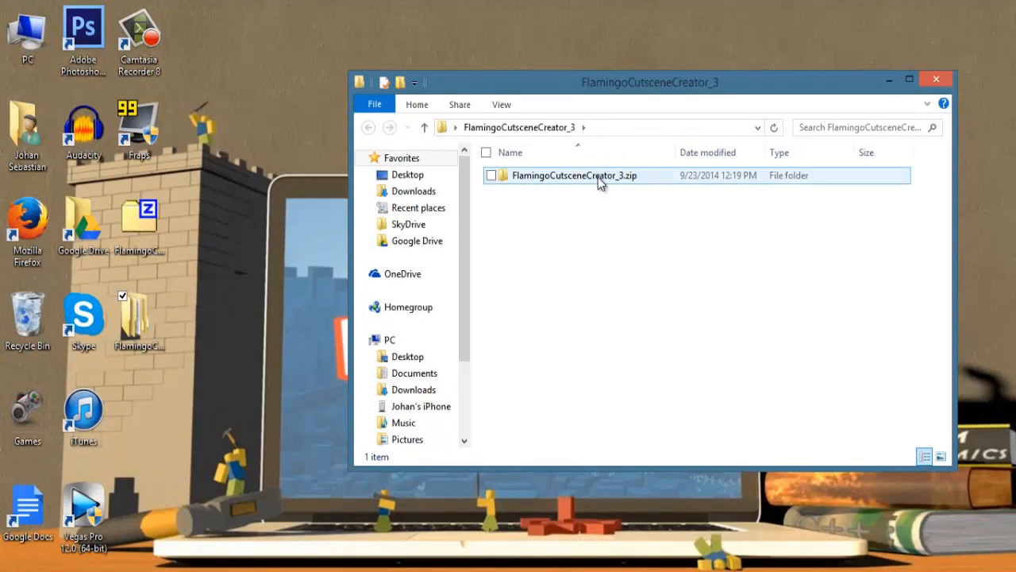
- Select the FlamingoCutsceneCreator_3 plugin item in the extracted folder
left_click(577, 230)
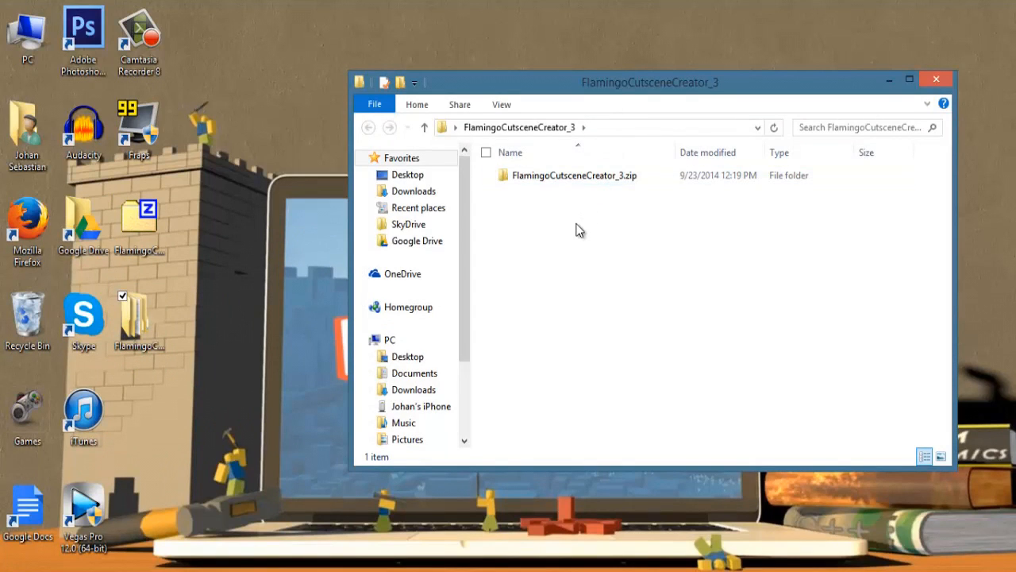
mouse_move(576, 232)
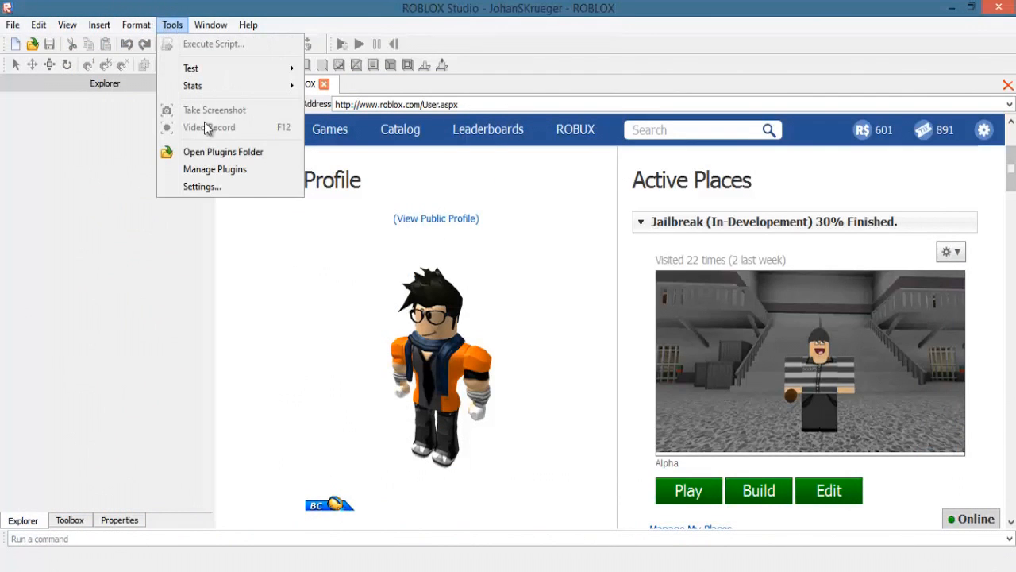
- Open the Studio plugins folder via Tools > Open Plugins Folder
left_click(222, 153)
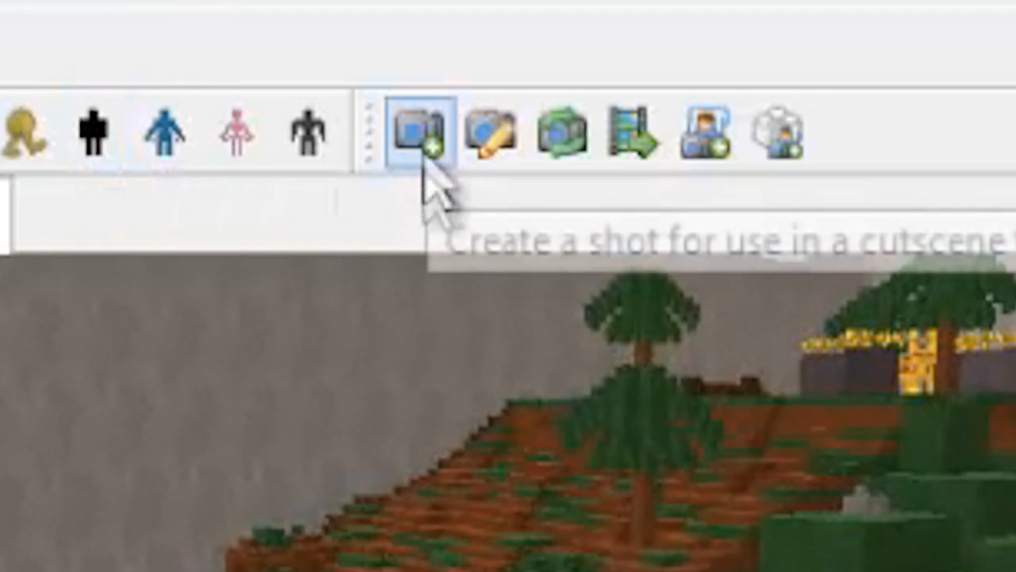
- Create shot 1 from the current camera with the plugin's New Shot tool
left_click(421, 135)
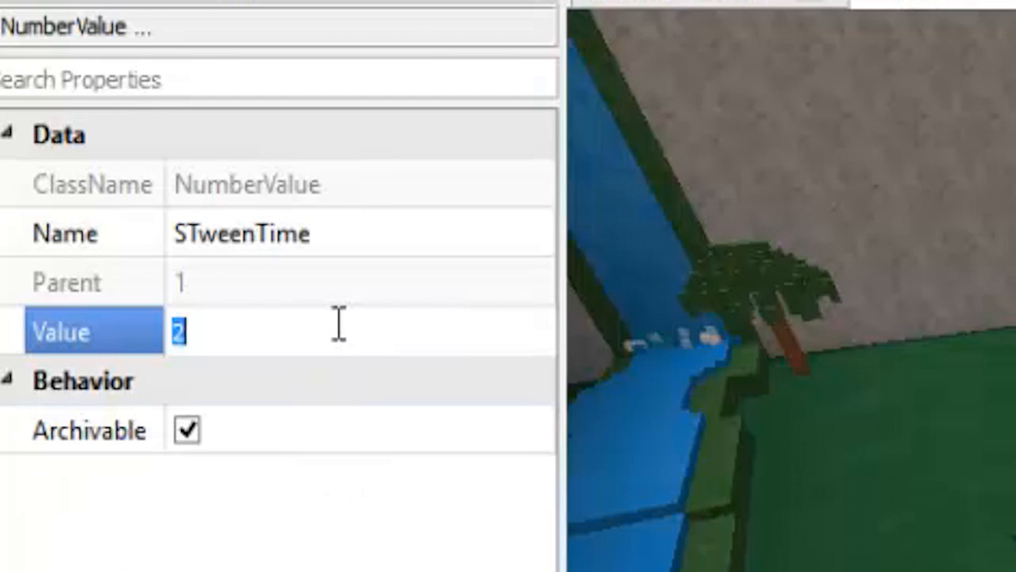
- Set shot 1's STweenTime value to 5
type("5")
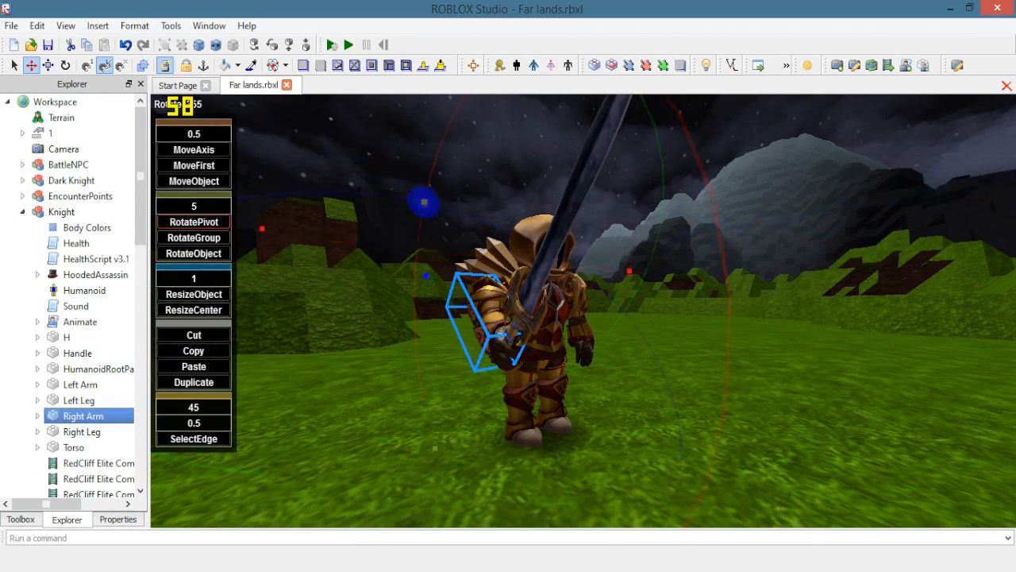
- Switch to the Rotate tool on the Knight's Right Arm
left_click(194, 238)
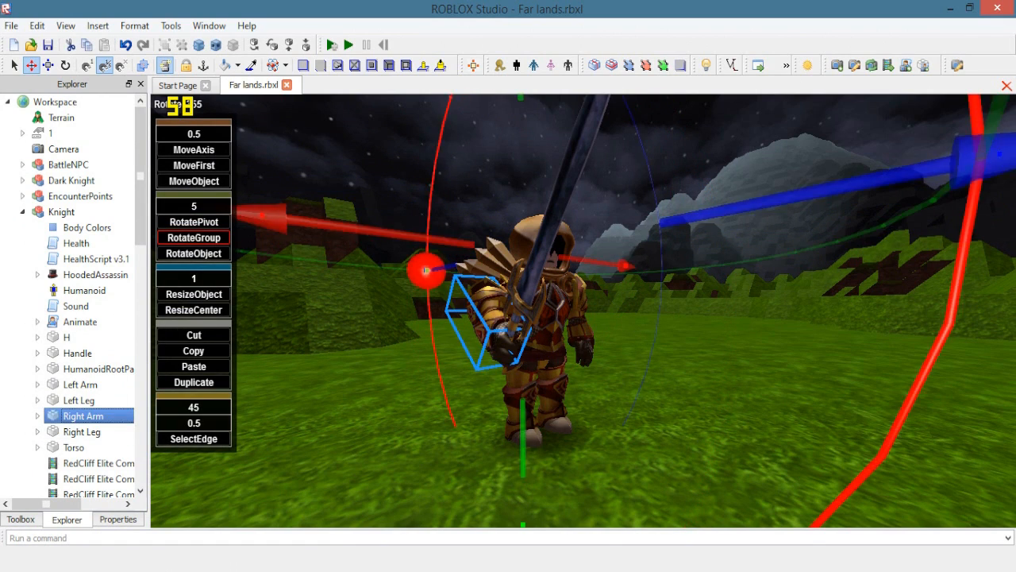